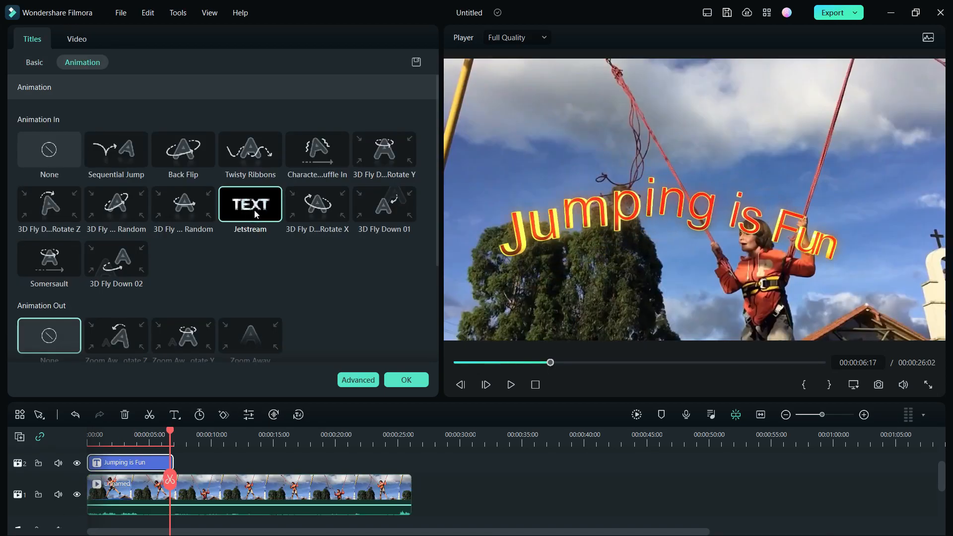
Bring up the video settings for the greenhouse clip of the man in a suit.
click(161, 490)
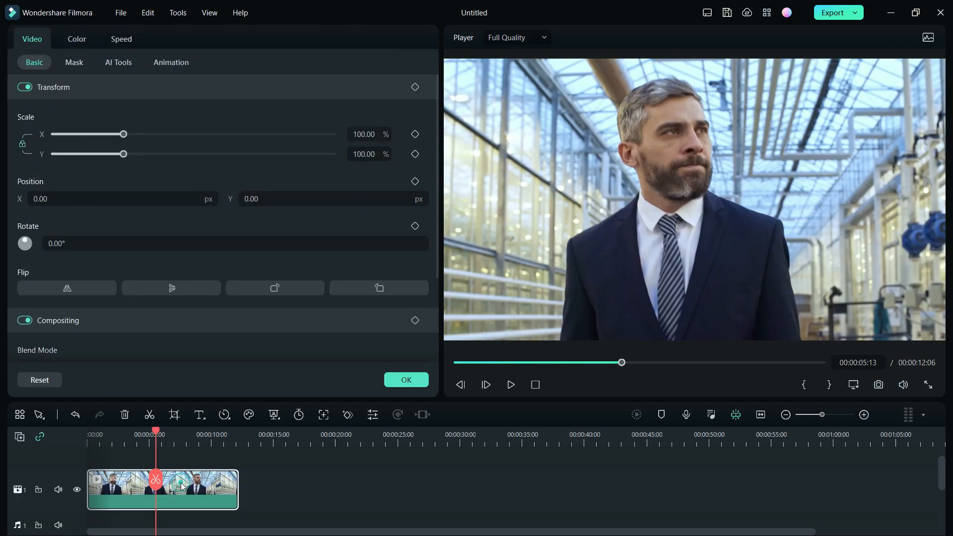
Enable Motion Tracking under AI Tools, fit the box to the man's head and start the motion track.
click(118, 62)
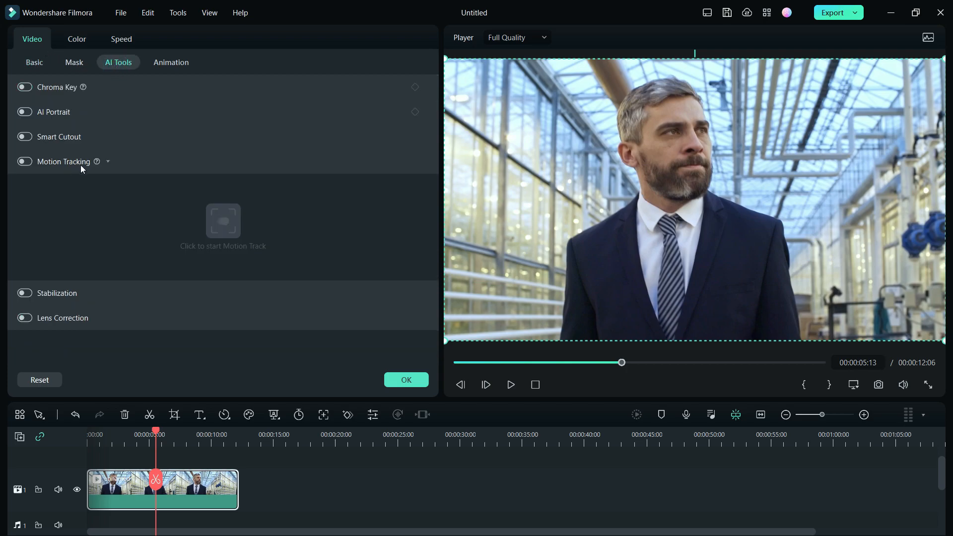
click(25, 161)
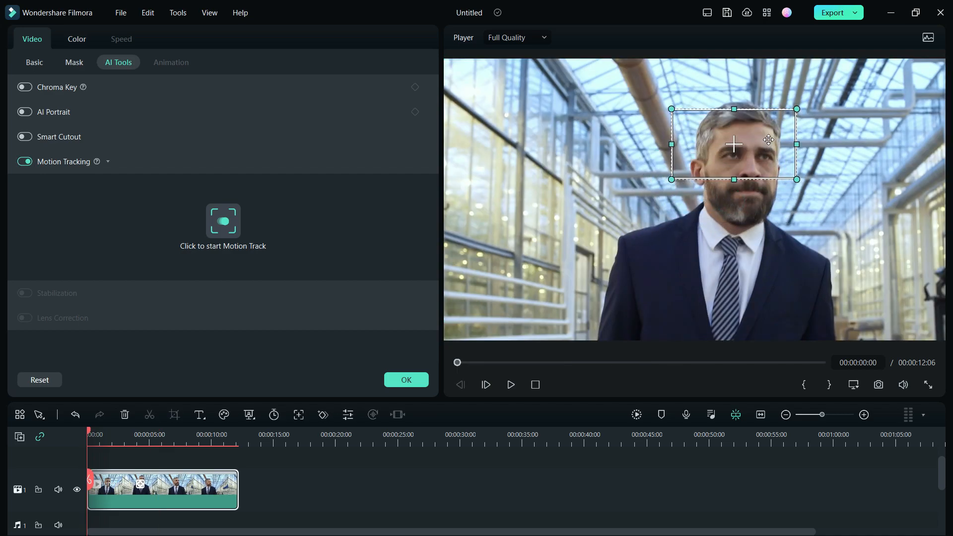
drag(734, 144, 736, 123)
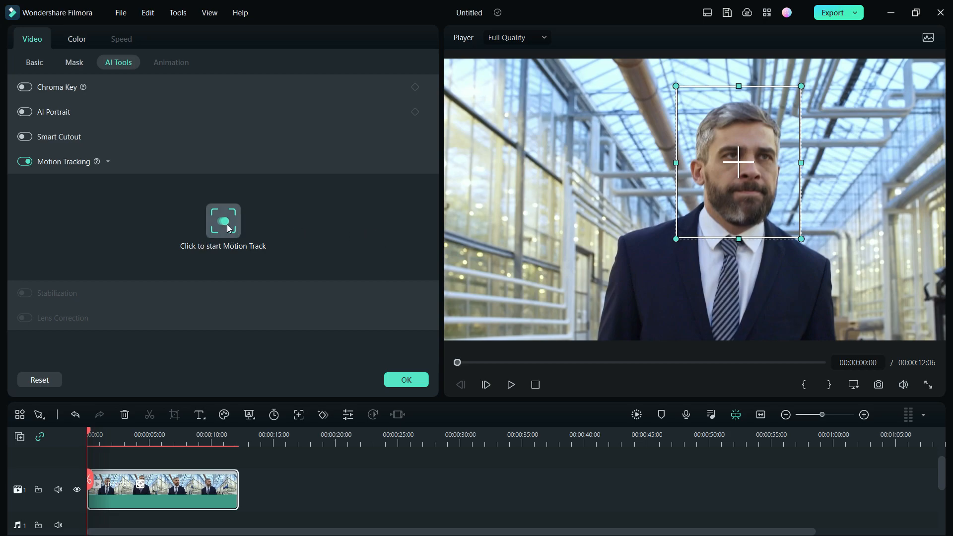
click(224, 221)
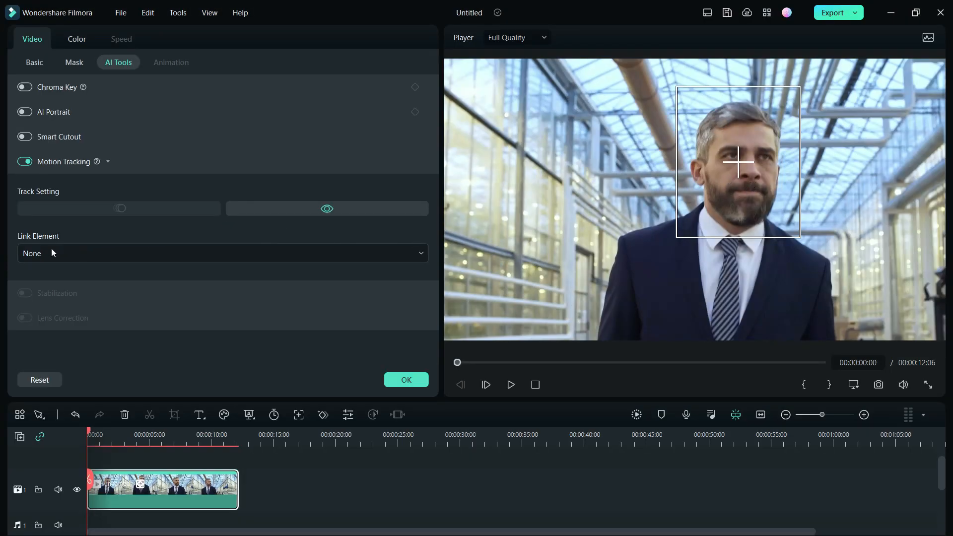
click(222, 253)
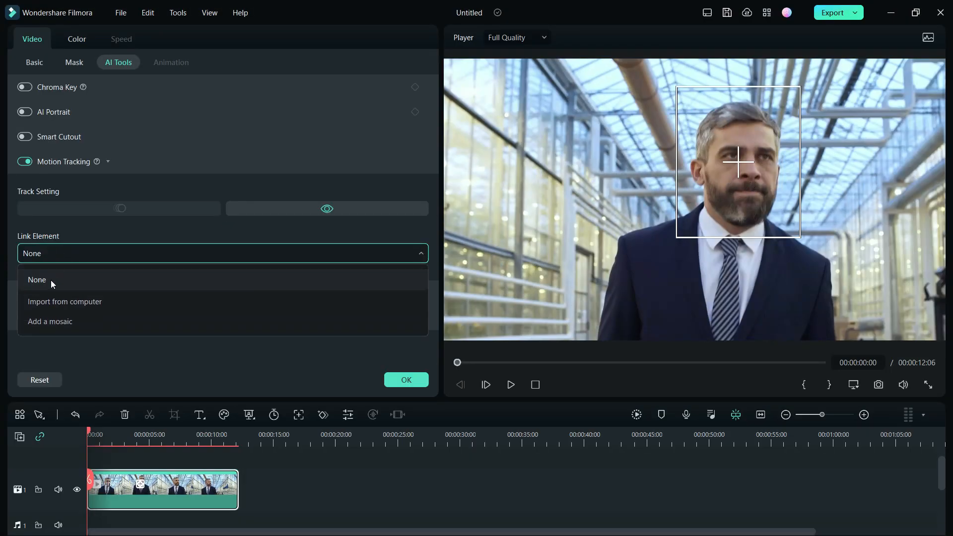
Search the Titles library for 'callouts' to find the Cyber Callouts title.
click(84, 43)
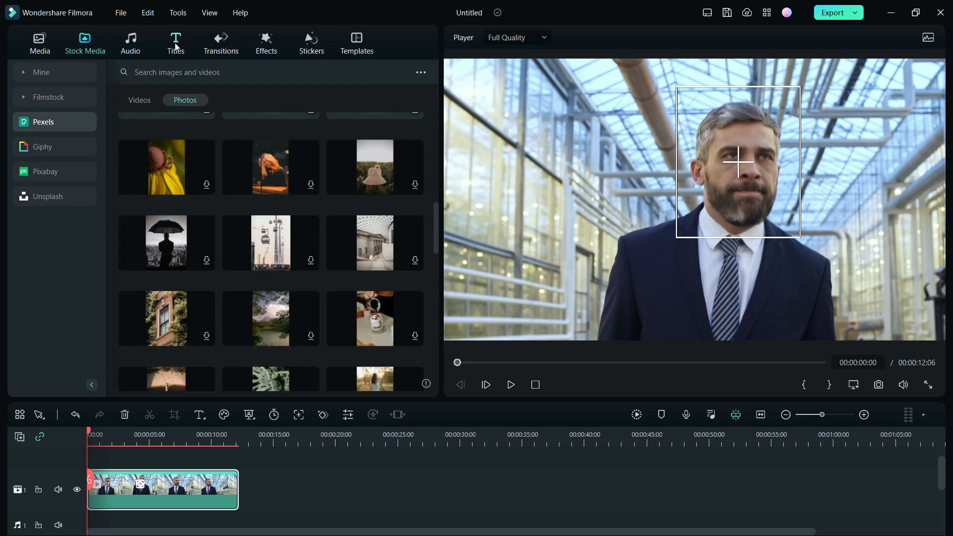
click(175, 43)
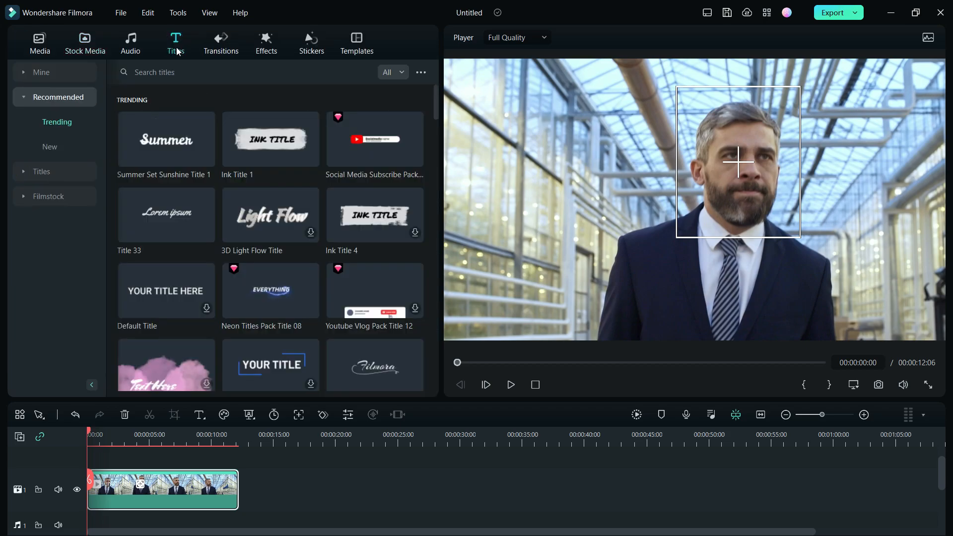
text(callouts)
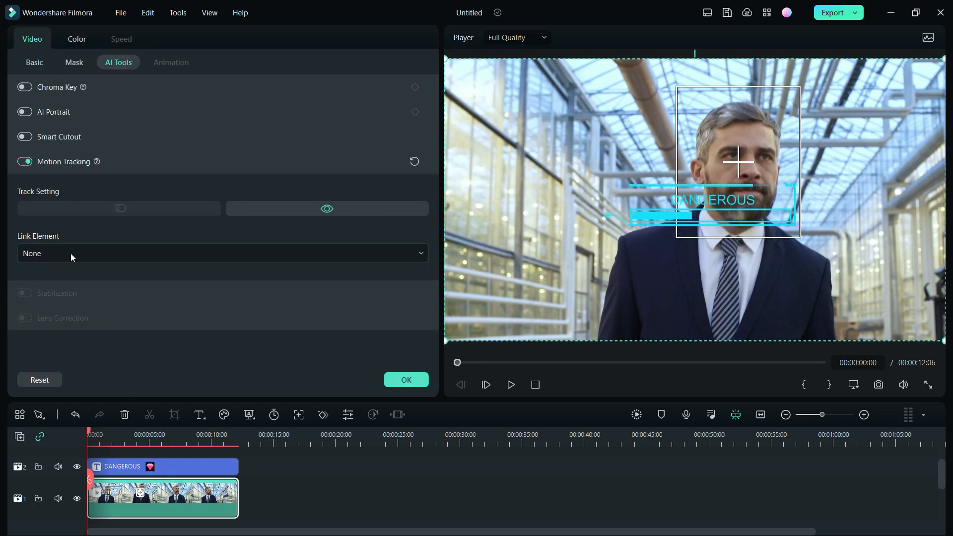
Link the Cyber Callouts title to the head track and preview the DANGEROUS callout following him.
click(222, 253)
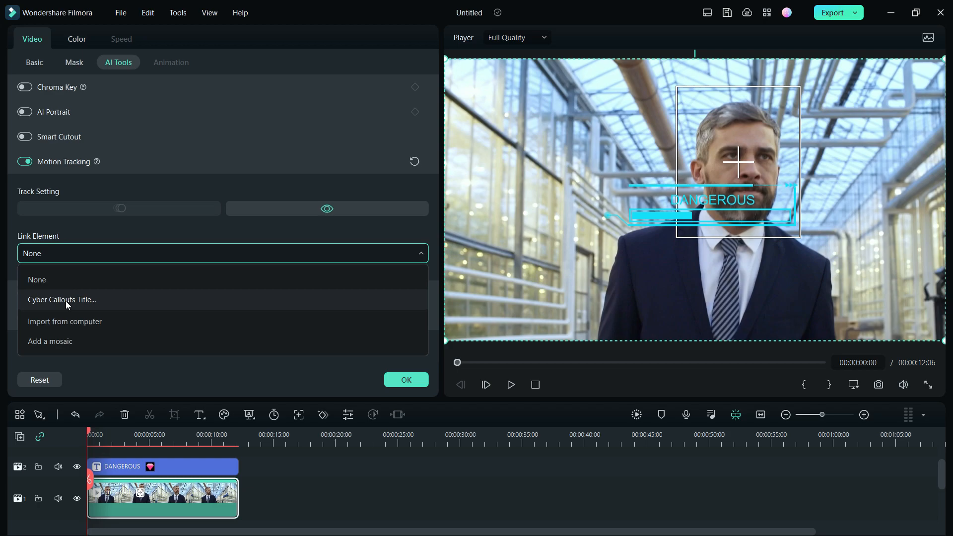
click(61, 298)
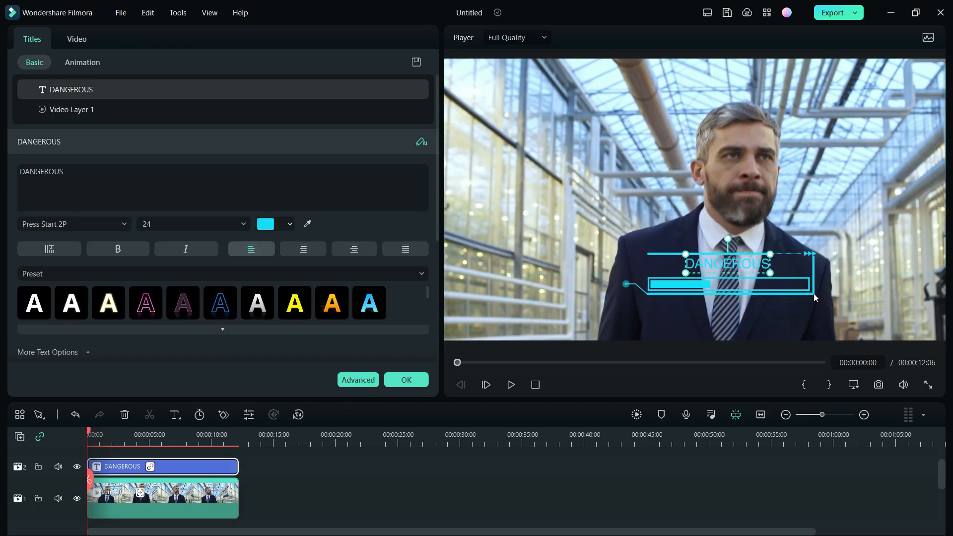
click(511, 384)
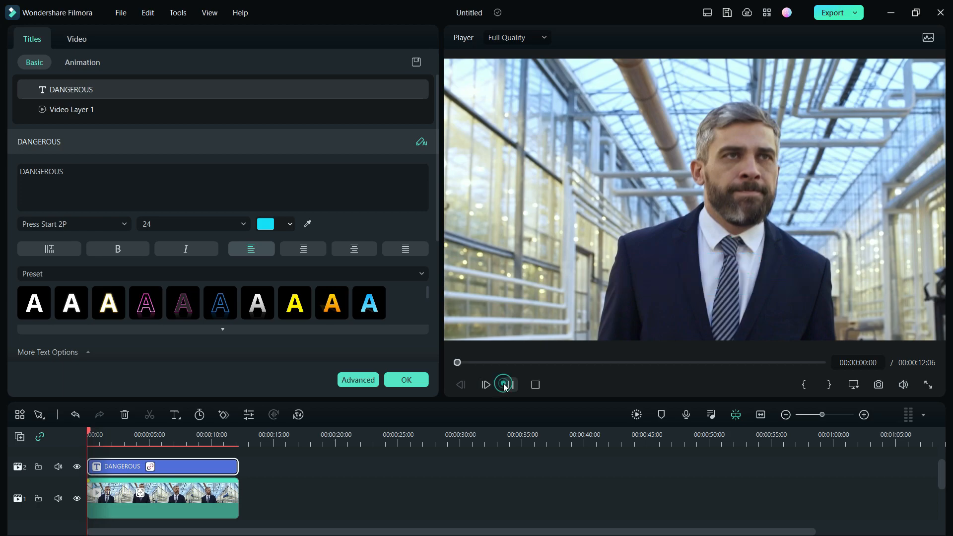
click(485, 384)
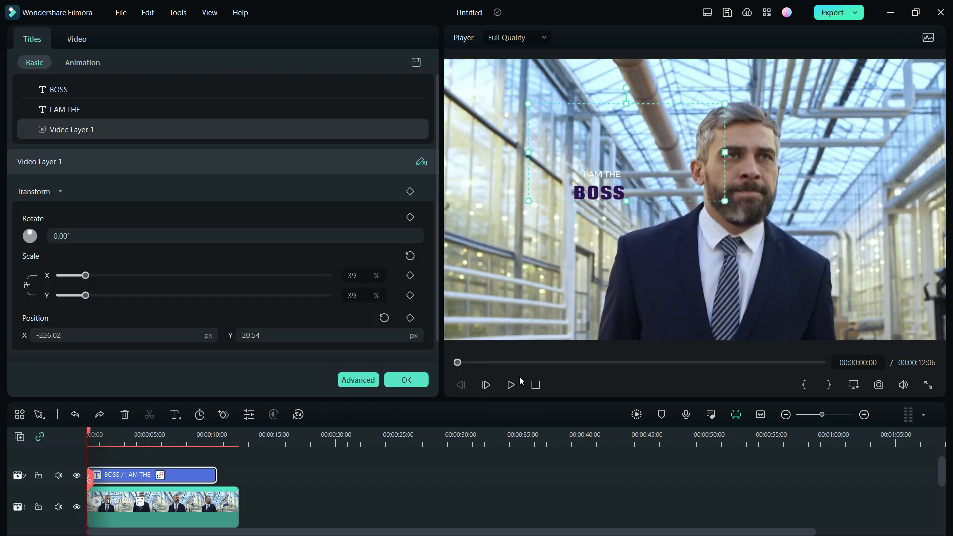
Preview the I AM THE BOSS title positioned beside the man's head.
click(510, 384)
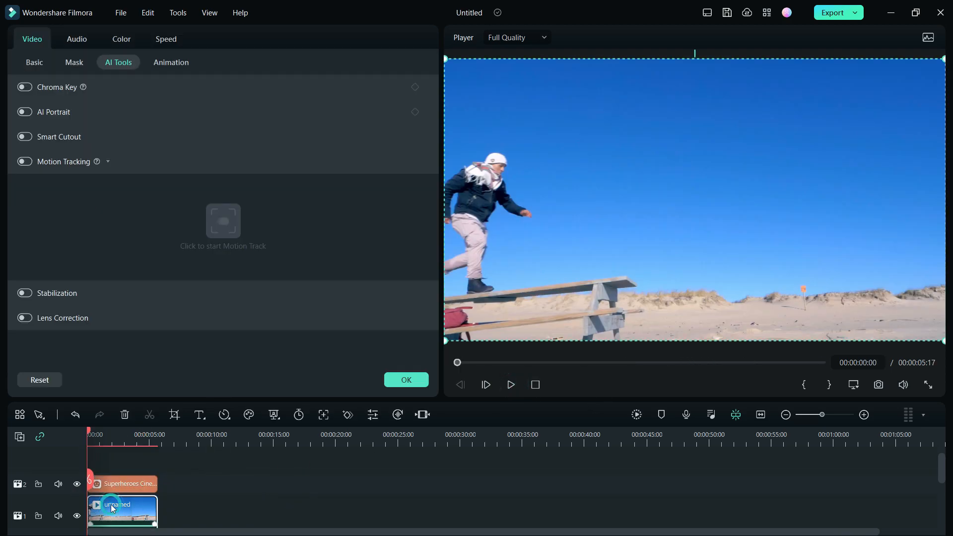
Track the jumping man and link the Superheroes Cinematic sticker so it follows him, then preview.
click(25, 161)
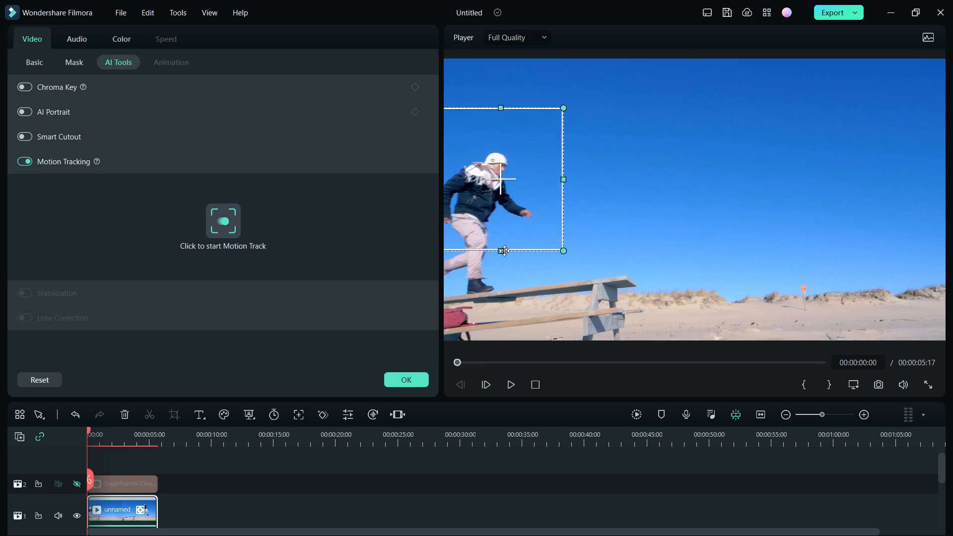
click(223, 220)
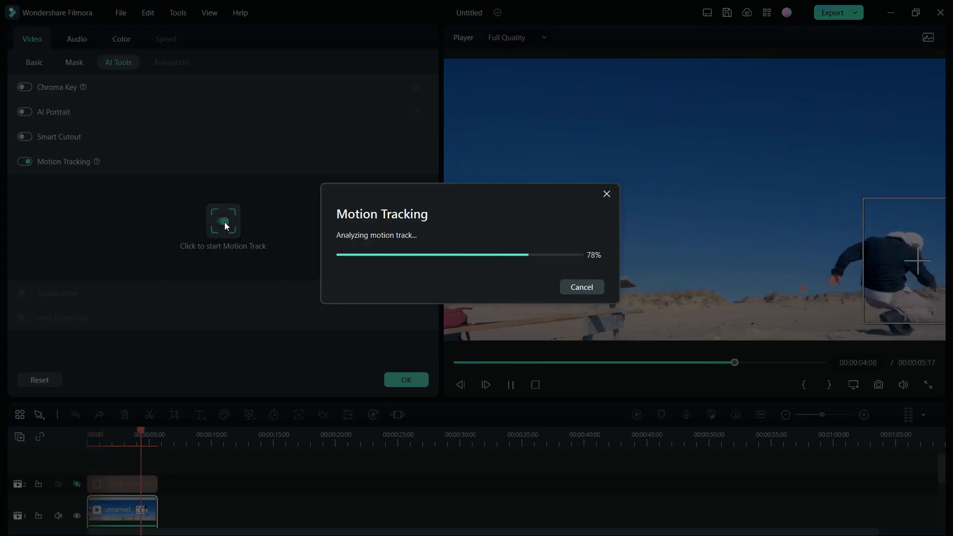
click(222, 254)
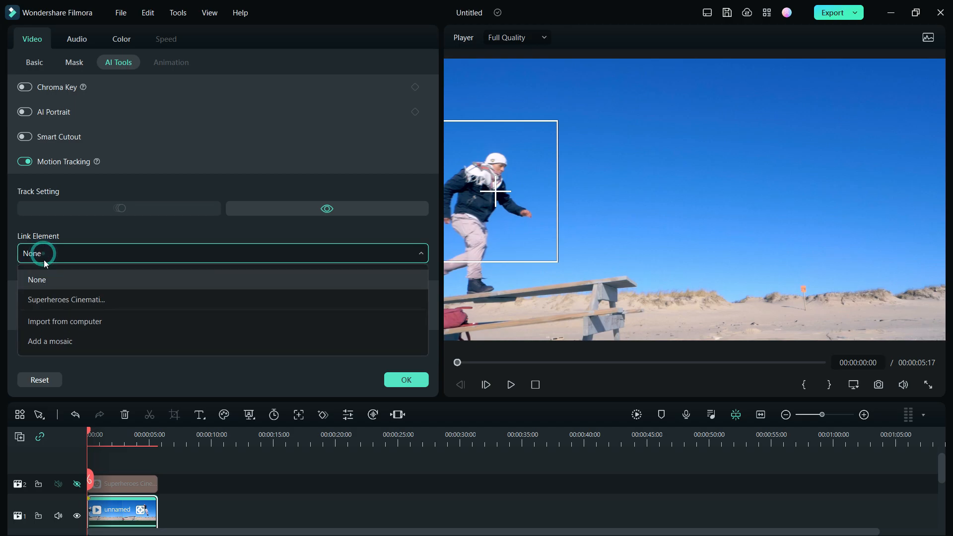
click(65, 299)
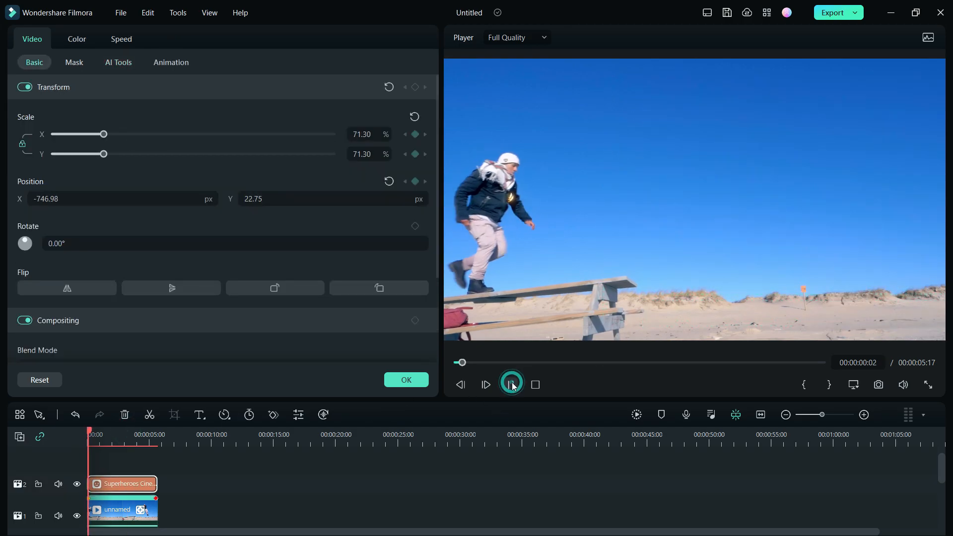
click(511, 384)
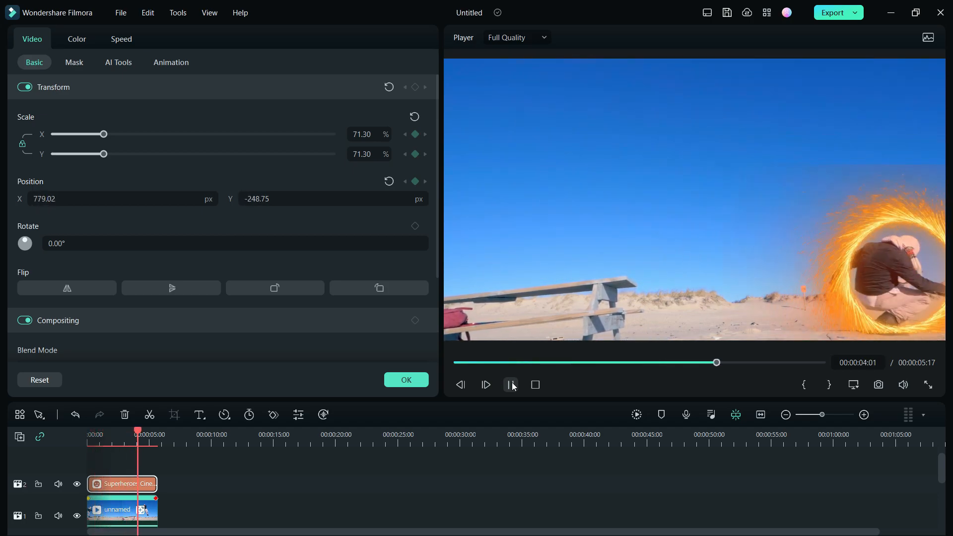
click(311, 42)
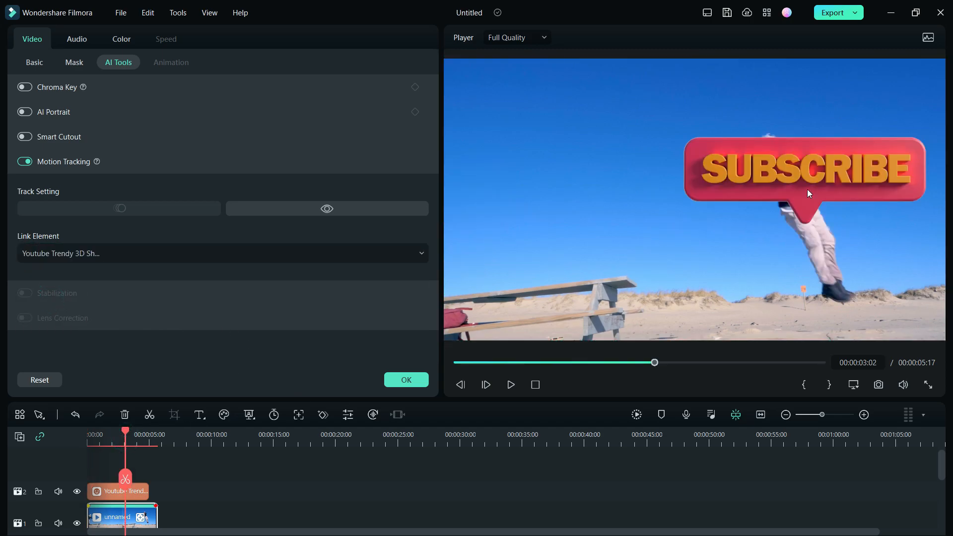
Scale the Youtube Trendy 3D SUBSCRIBE sticker to 27.82% and preview it following the jumper.
click(33, 62)
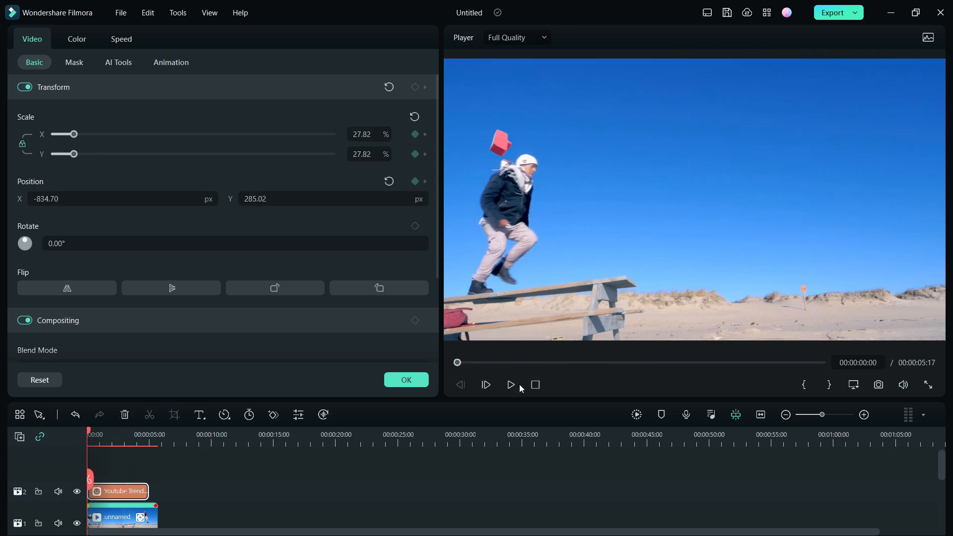
click(511, 385)
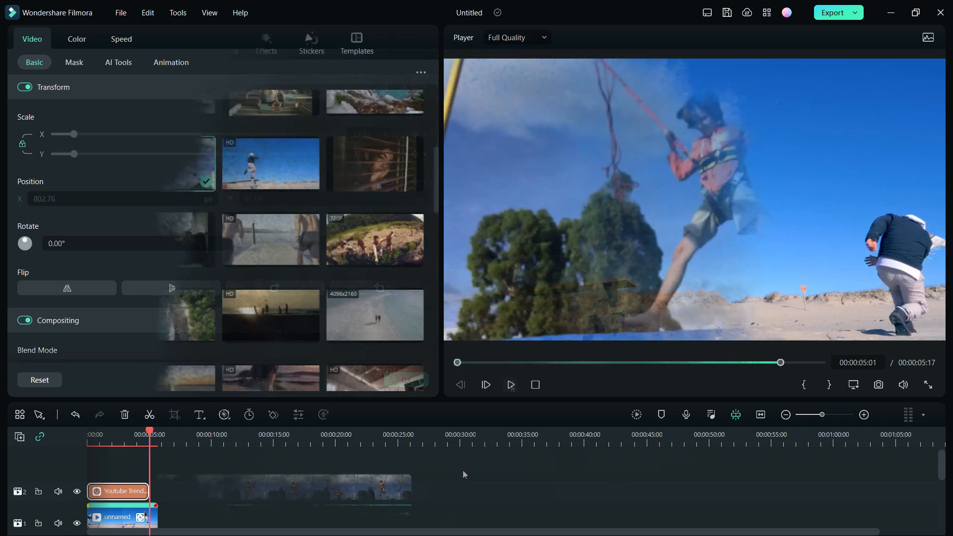
Set the Jumping is Fun title to font size 105 with the first red-orange 3D Material Preset.
click(176, 414)
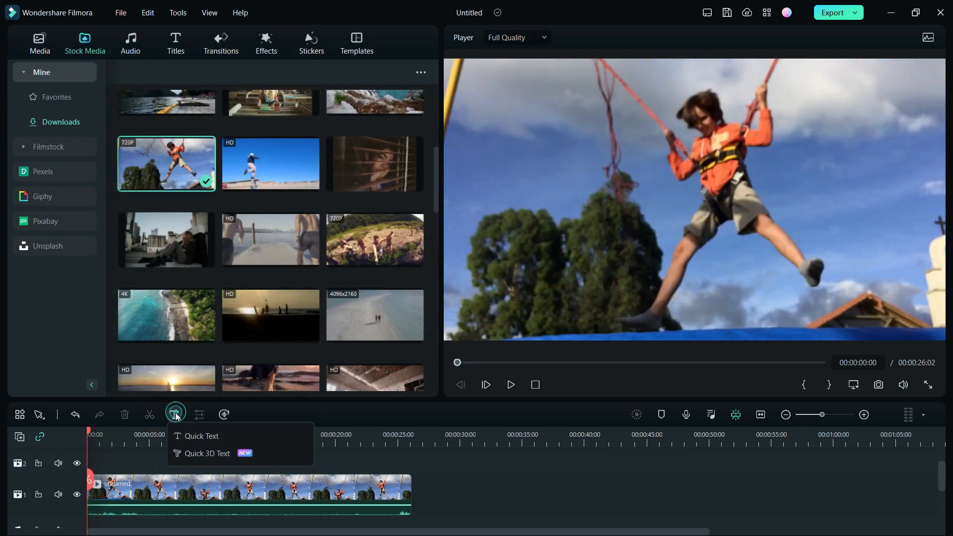
mouse_move(200, 436)
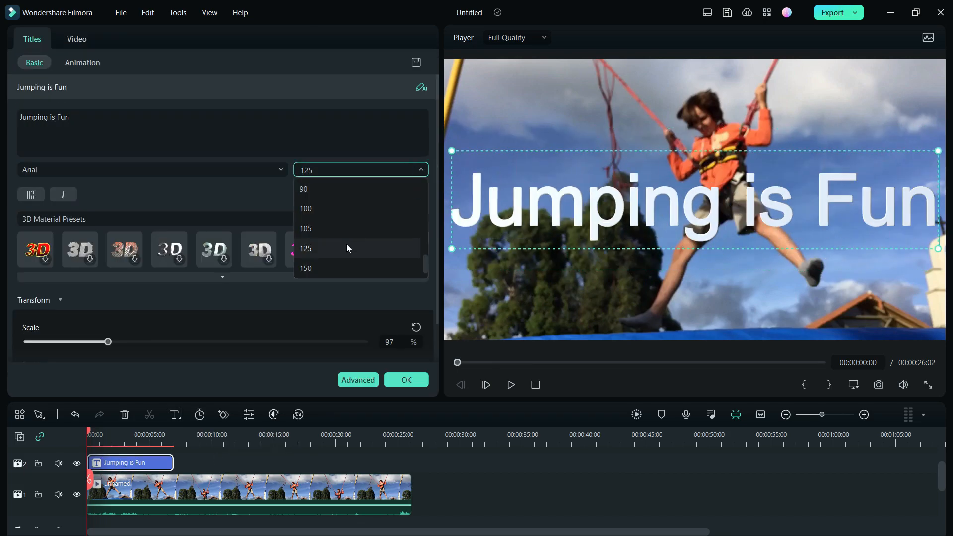
click(306, 229)
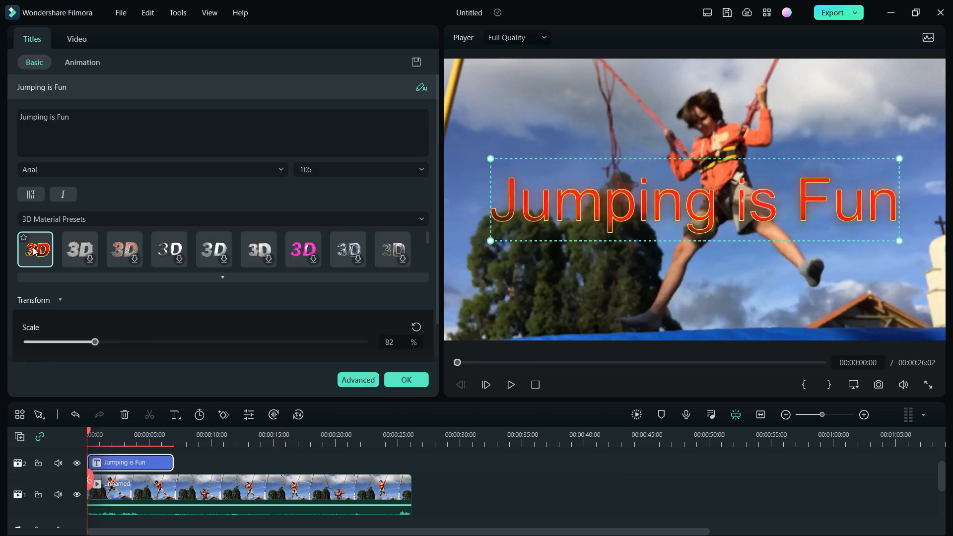
click(510, 384)
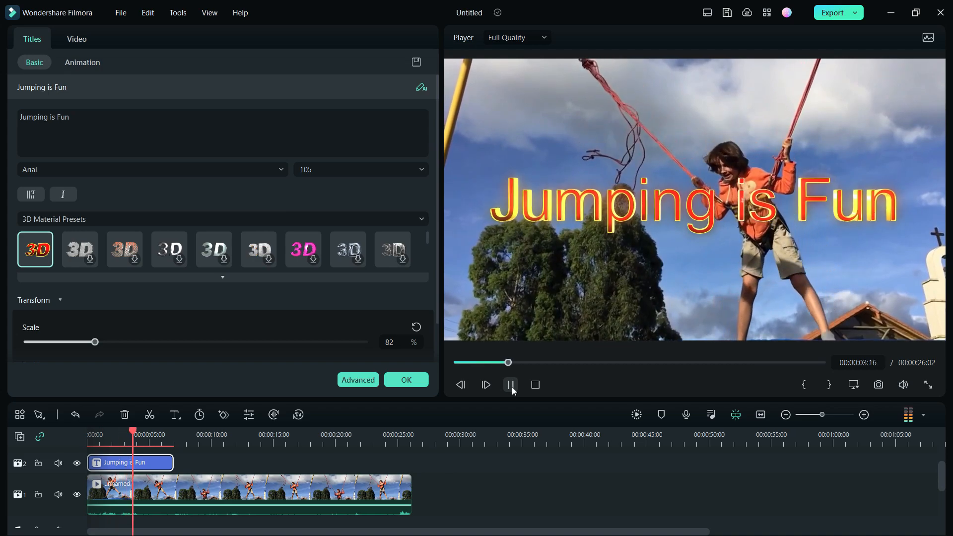
click(83, 62)
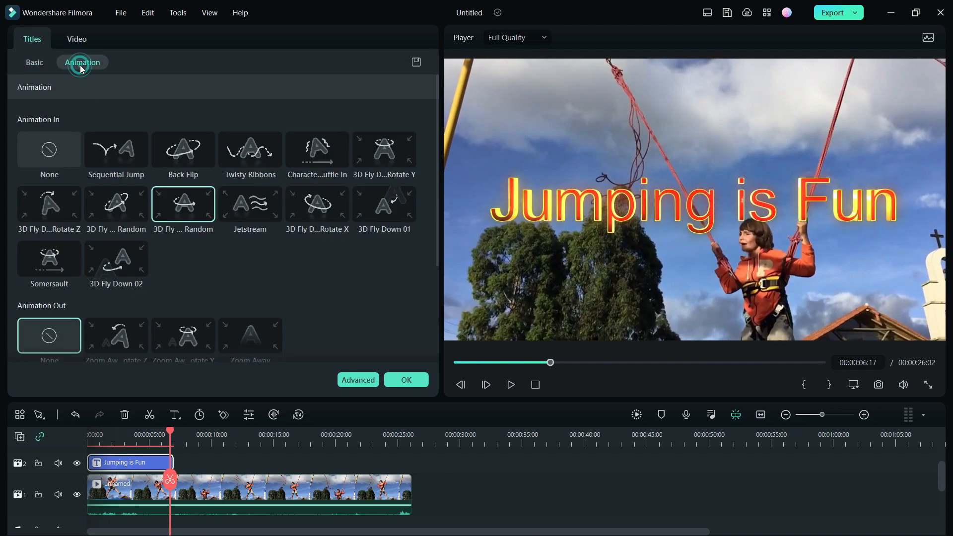
Preview Back Flip, character shuffle, Sequential Jump, Twisty Ribbons and Jetstream entrances, keeping 3D Fly Down 01.
click(115, 149)
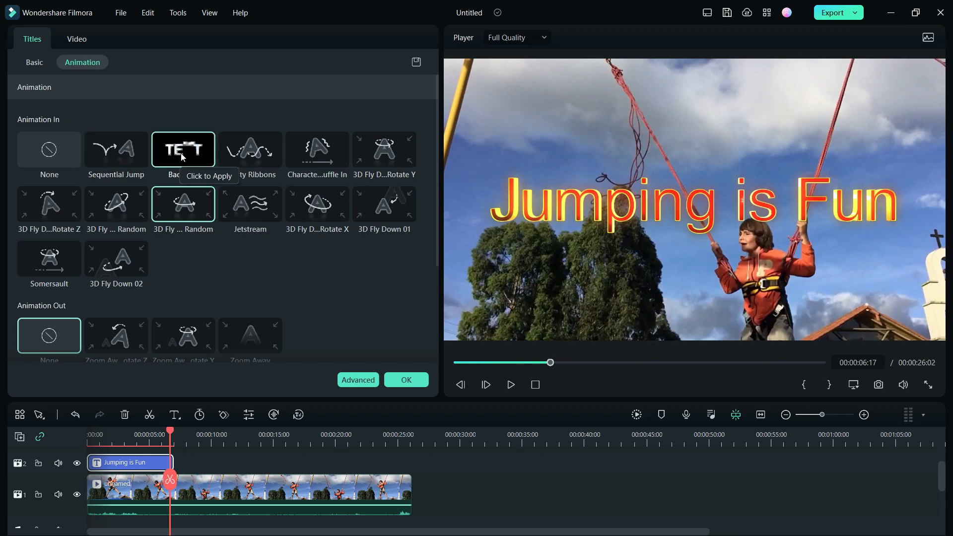
click(183, 149)
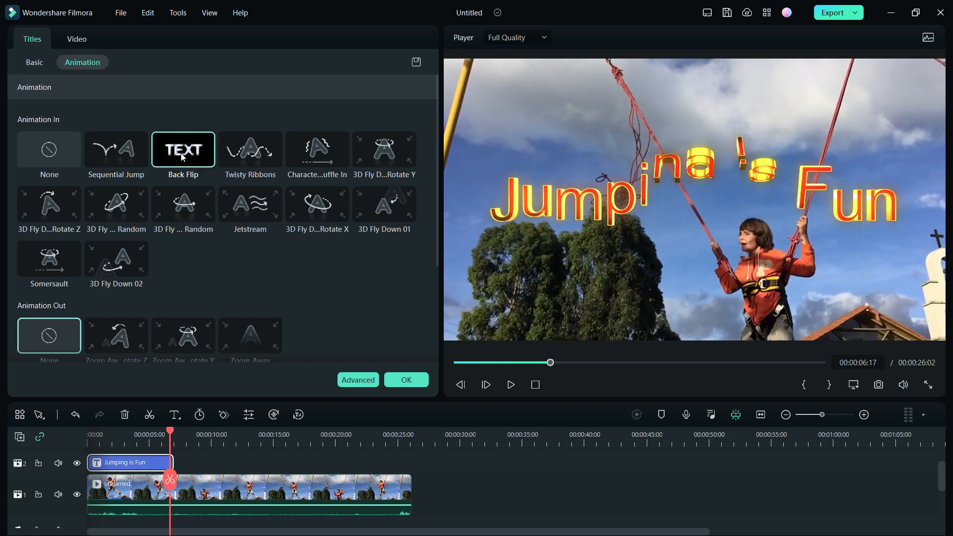
click(317, 150)
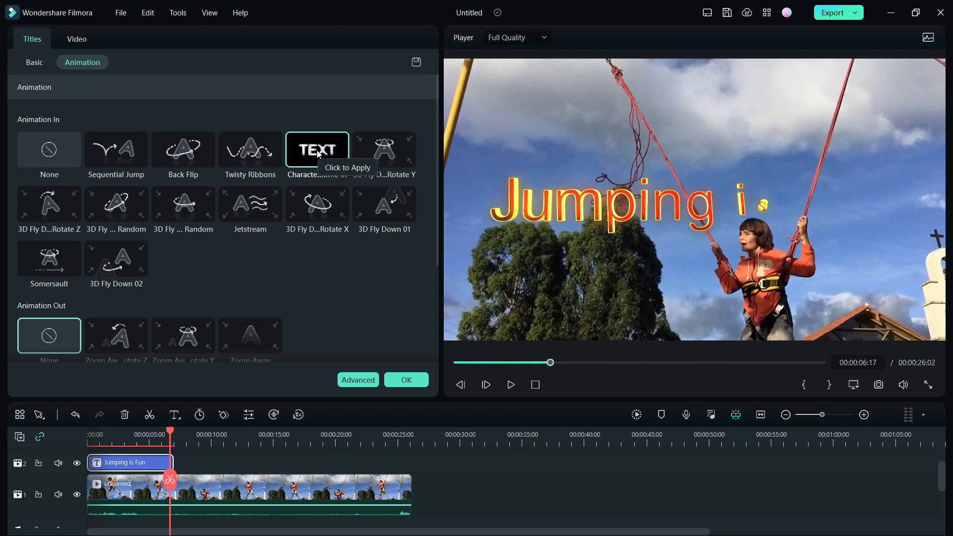
click(383, 150)
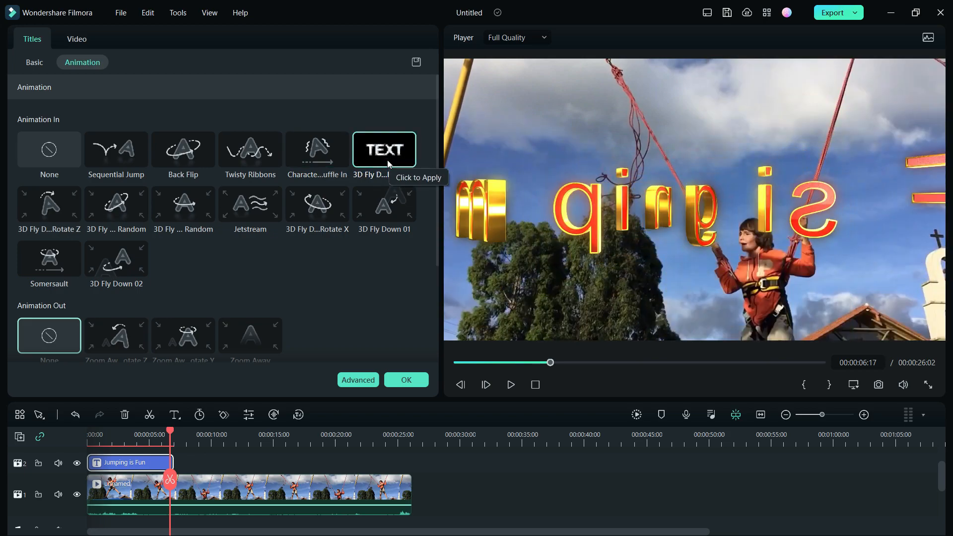
click(115, 149)
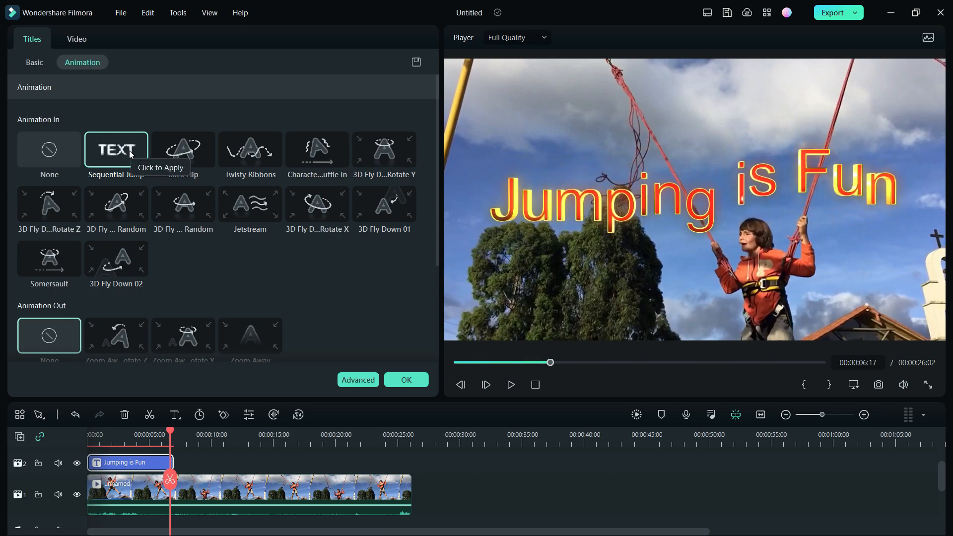
click(251, 150)
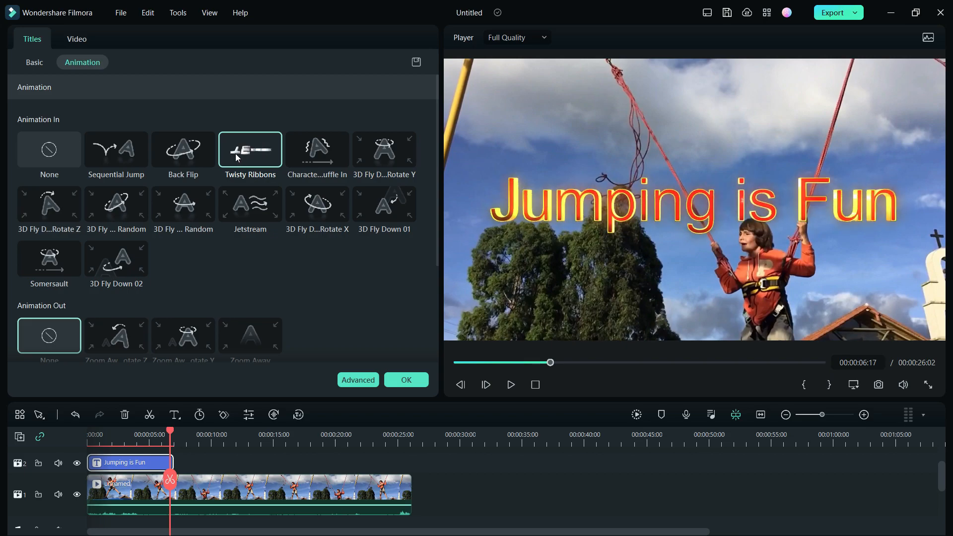
click(250, 204)
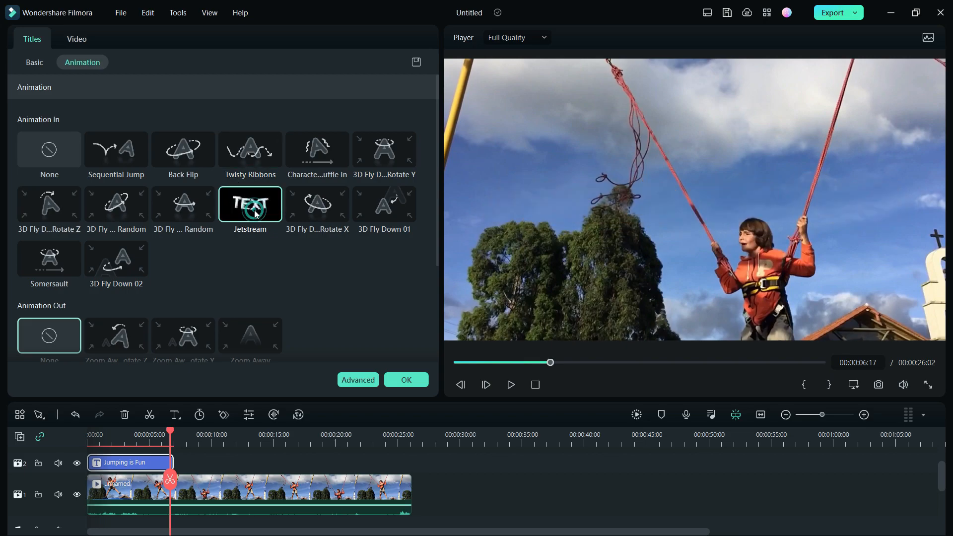
click(249, 203)
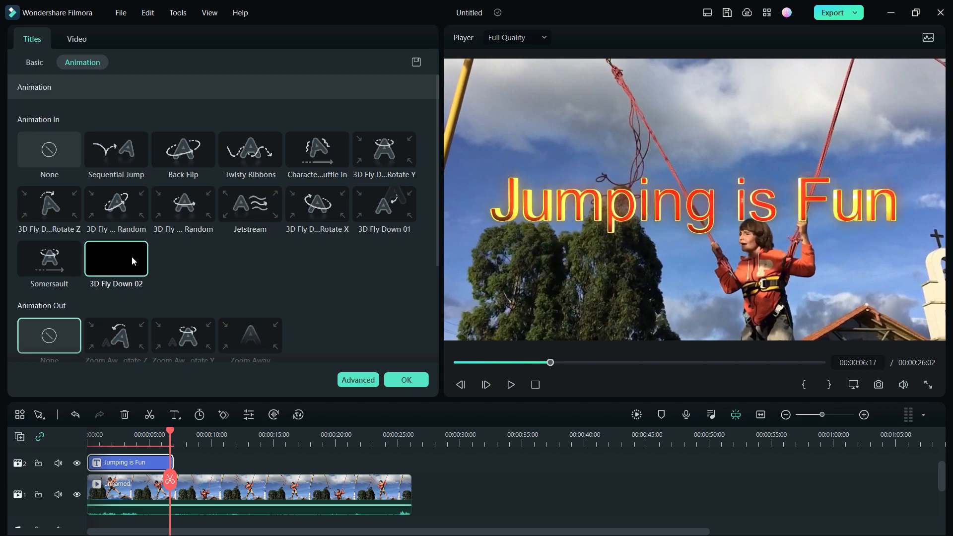
mouse_move(116, 258)
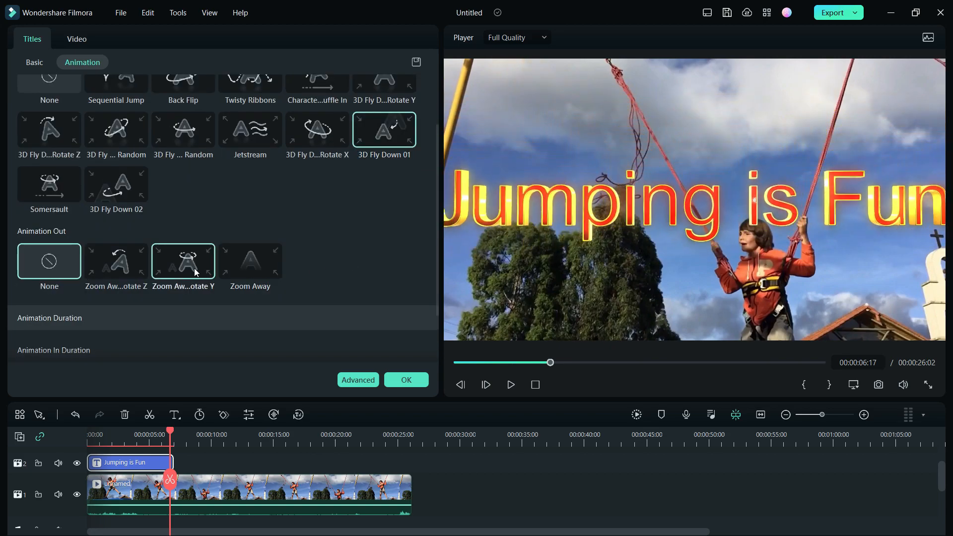
Try Zoom Away and its rotate variants, settling on Zoom Away Rotate Z as the exit animation.
click(251, 261)
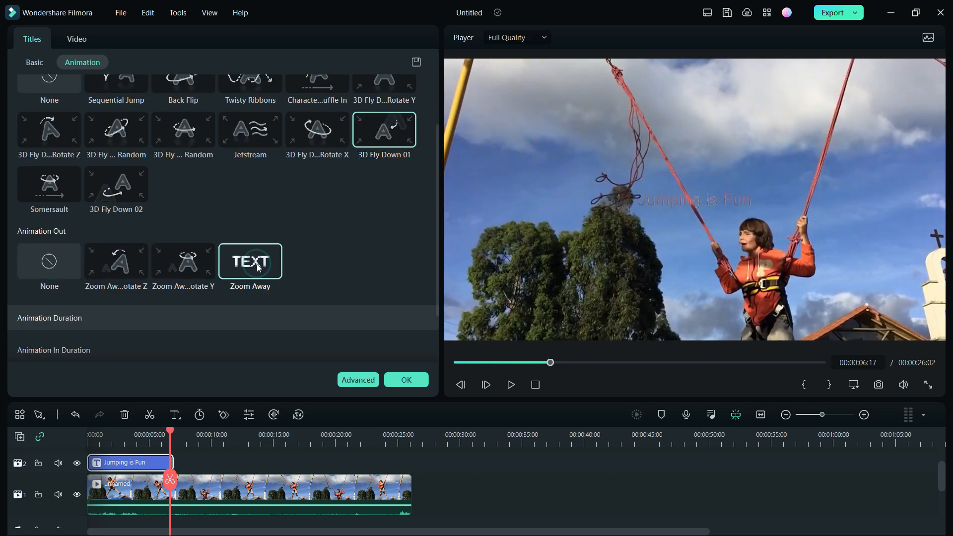
click(251, 262)
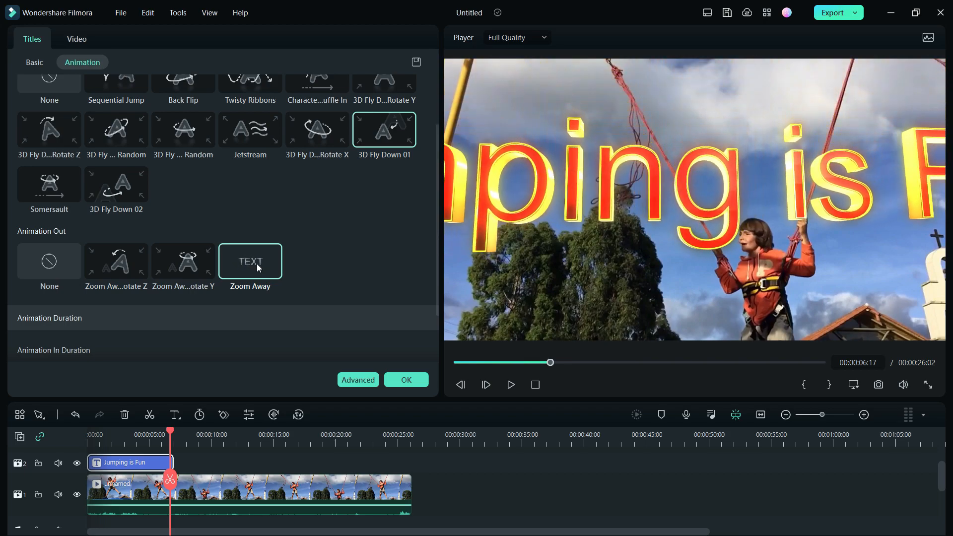
click(250, 261)
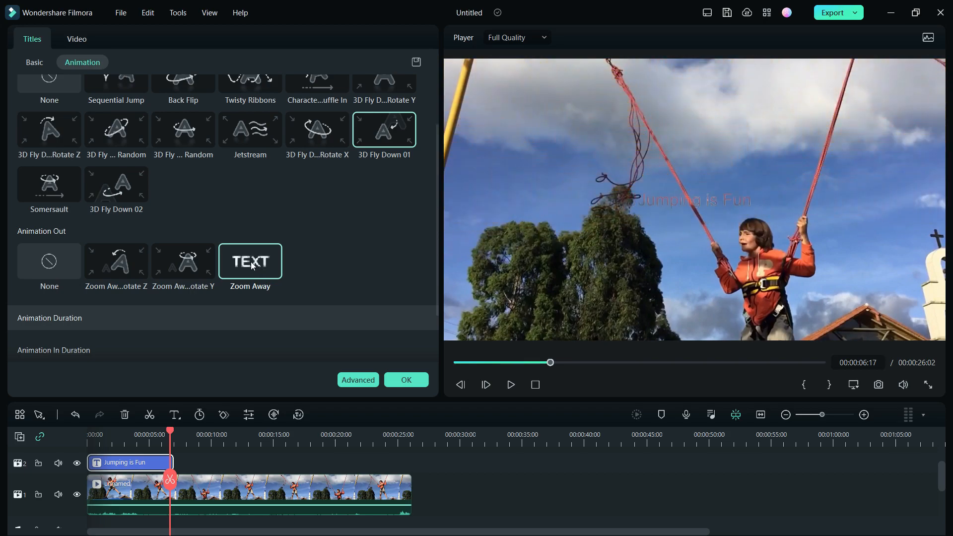
click(115, 261)
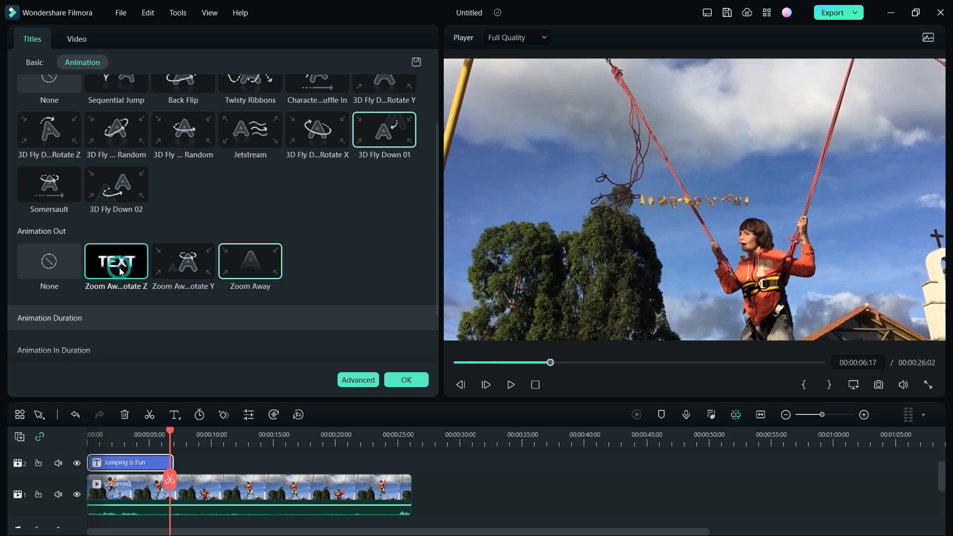
click(115, 261)
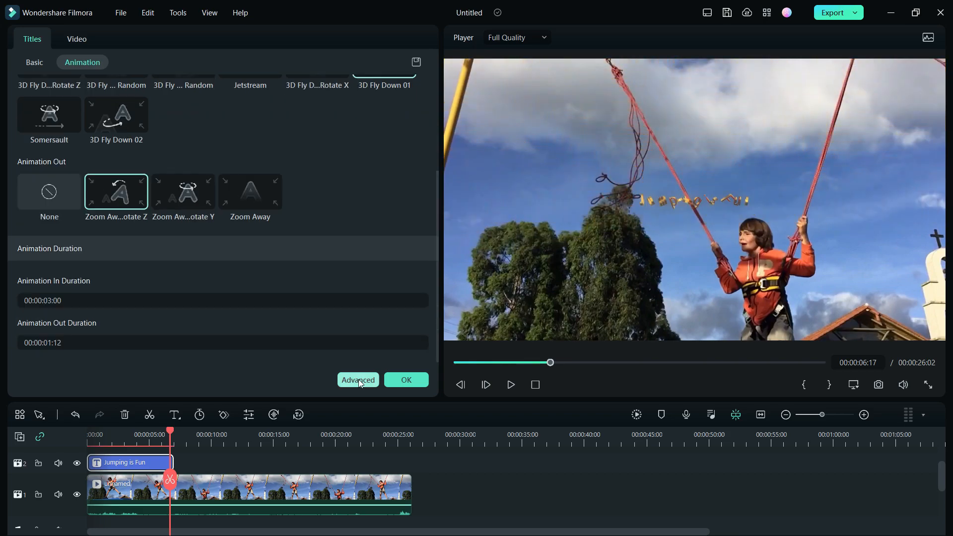
Enter the advanced title editor for 'Jumping is Fun' and preview it.
click(357, 379)
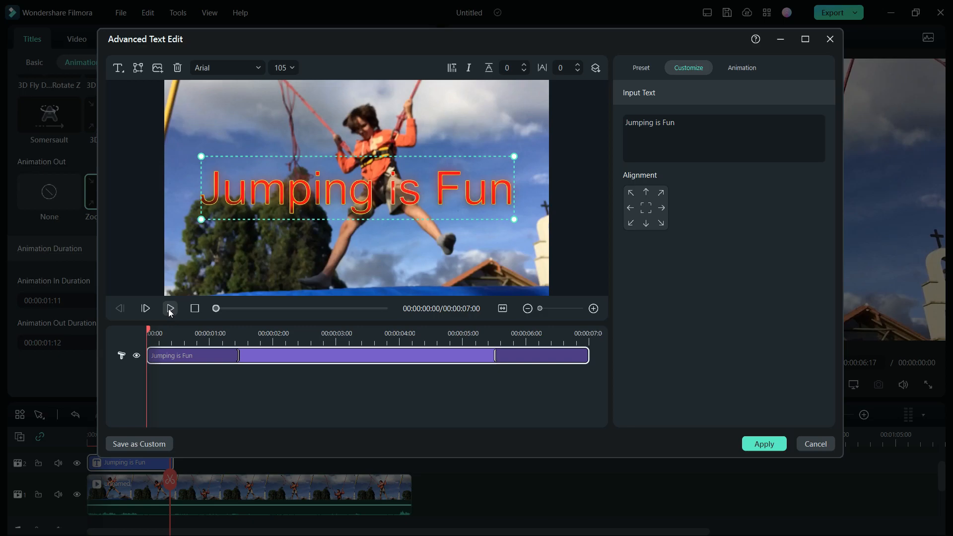
click(170, 308)
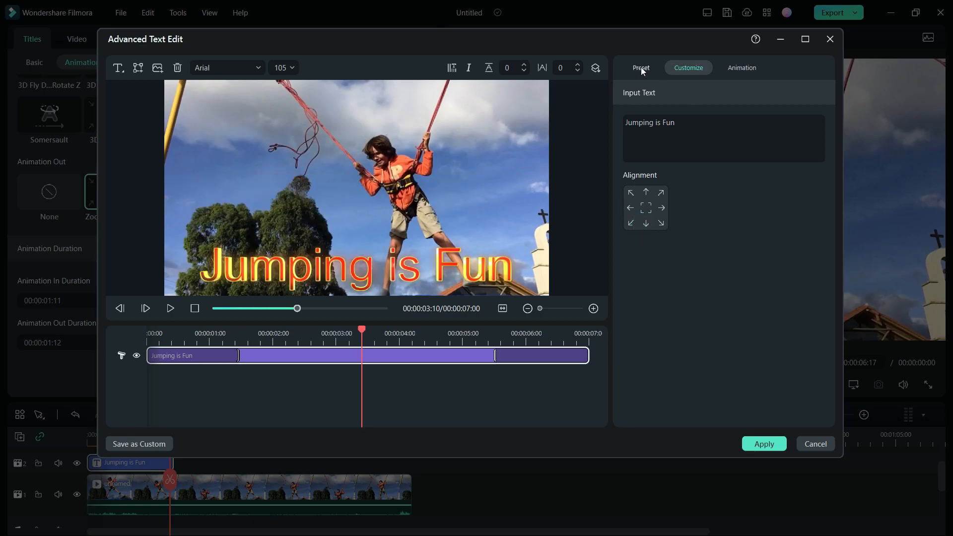
Apply a silvery 3D material preset to the title and move to its Animation settings.
click(640, 68)
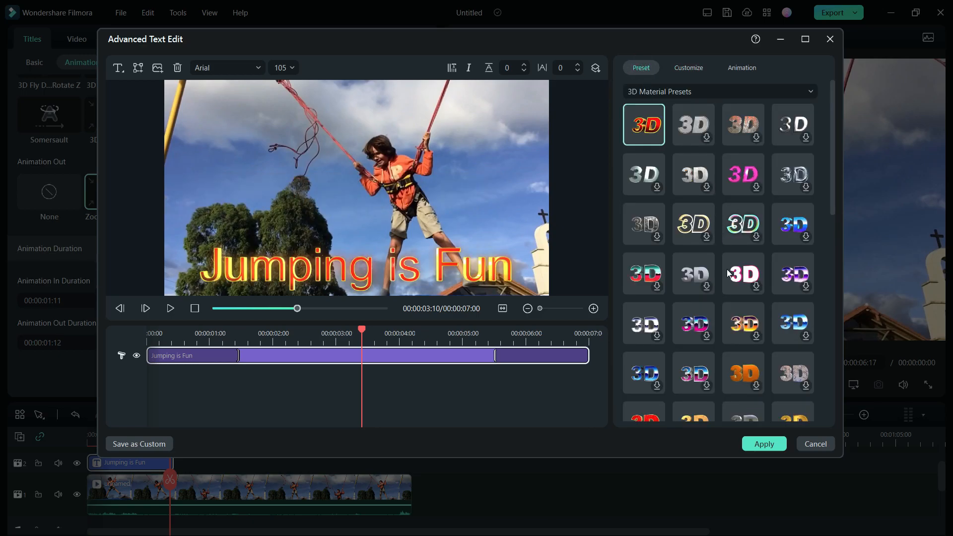
click(743, 323)
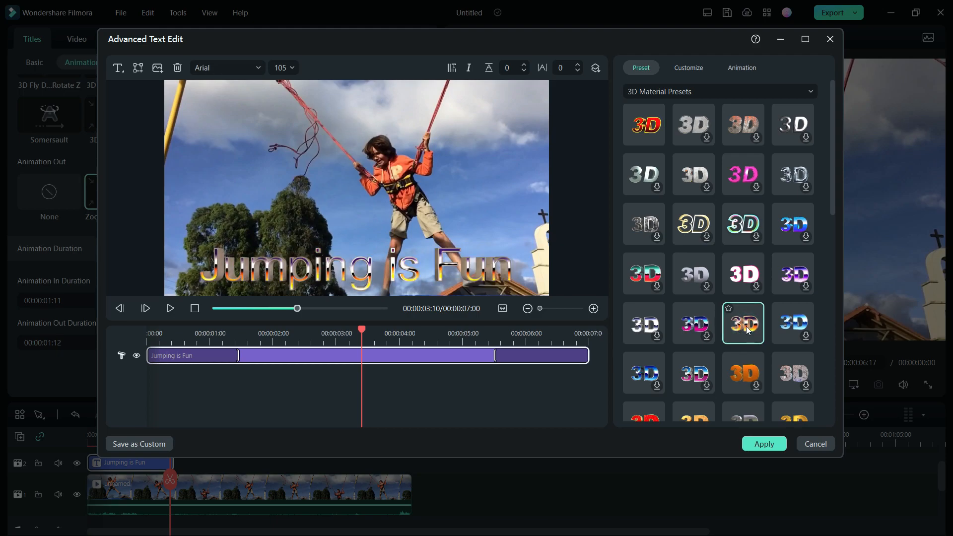
click(741, 68)
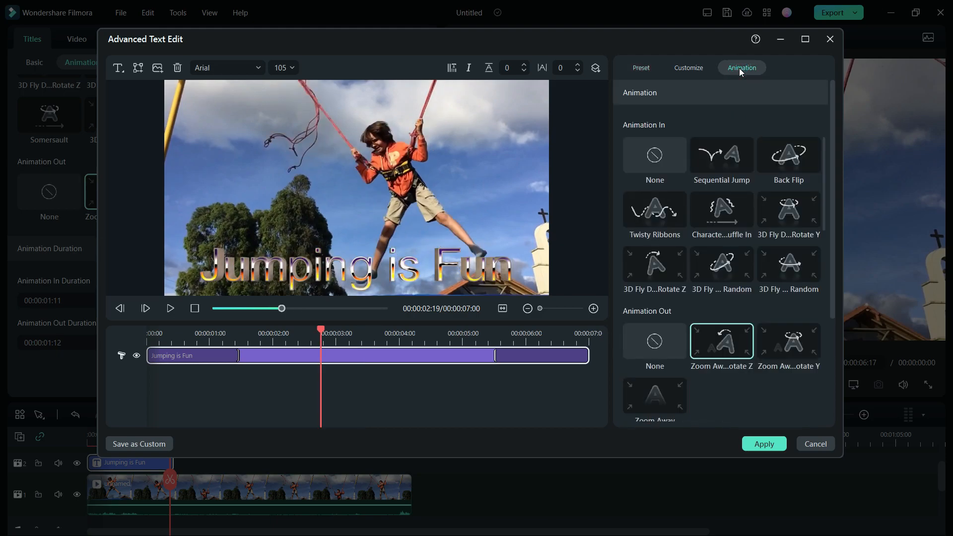
scroll(down, 3)
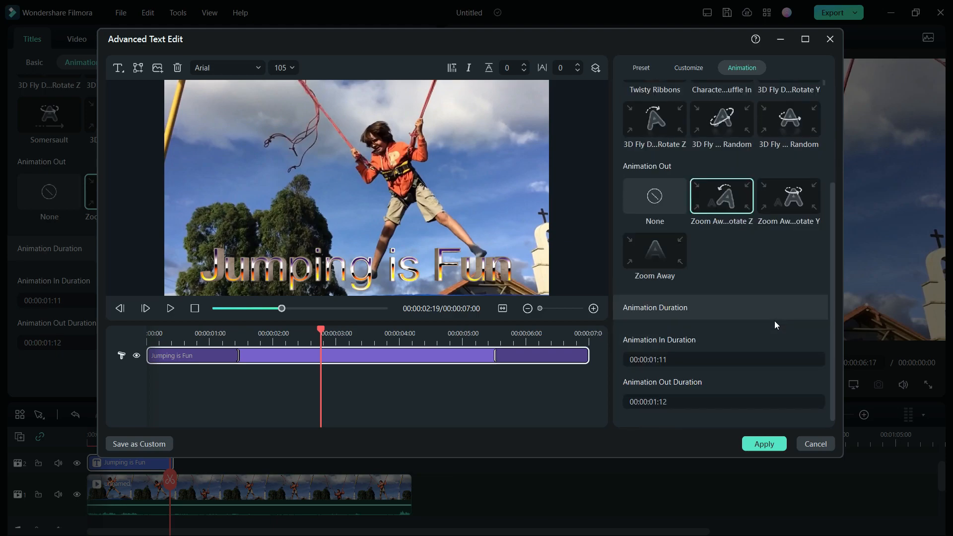